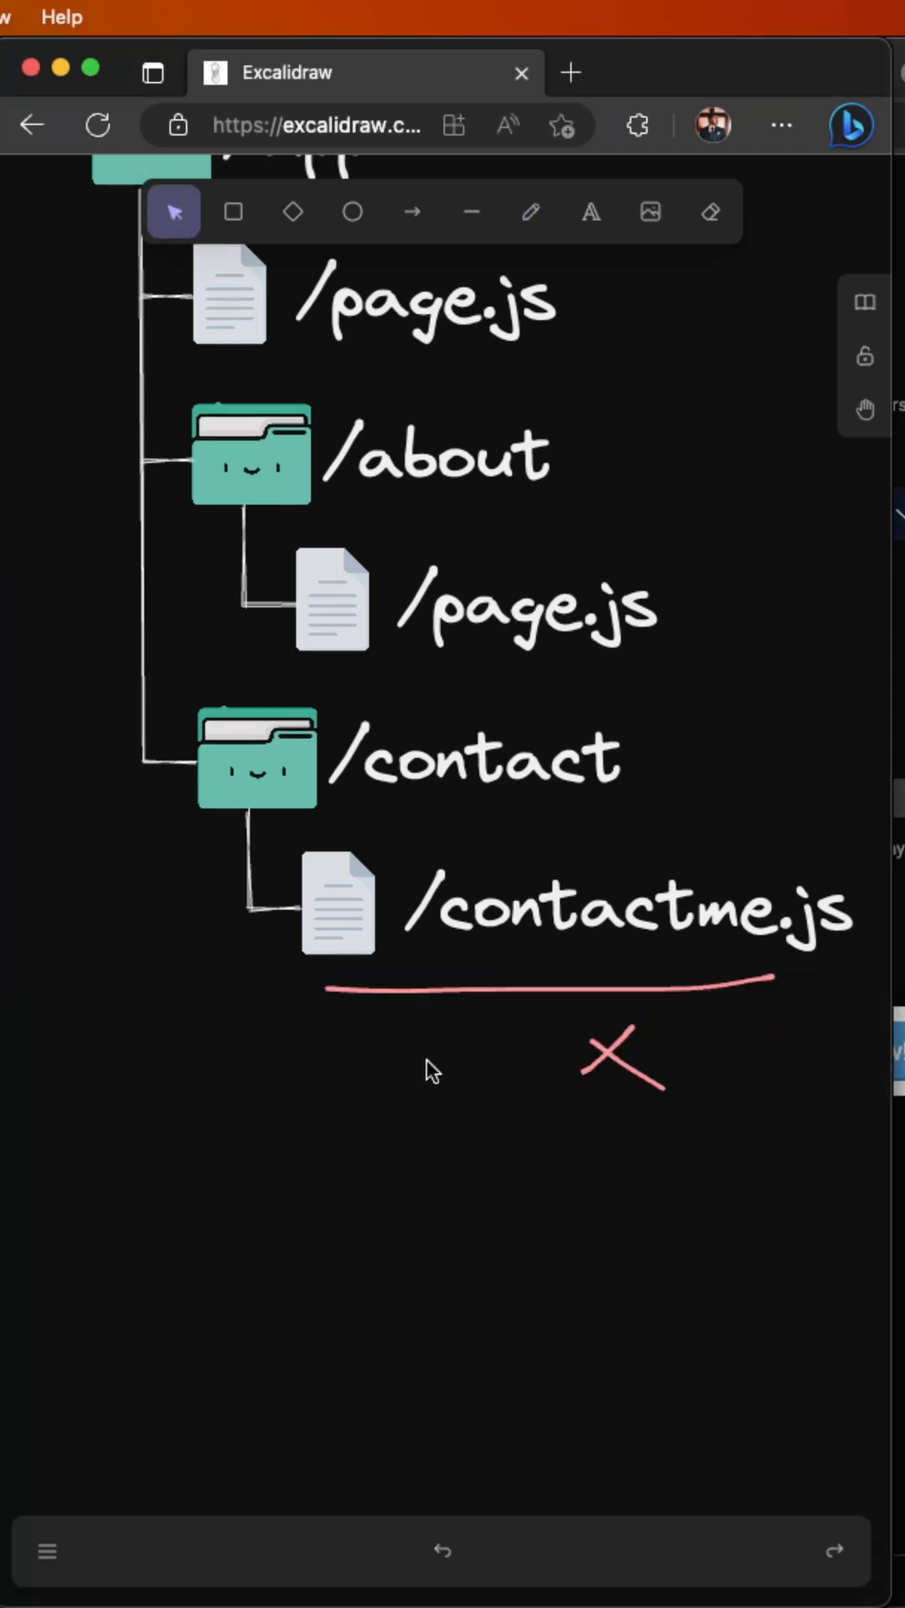
scroll(down, 3)
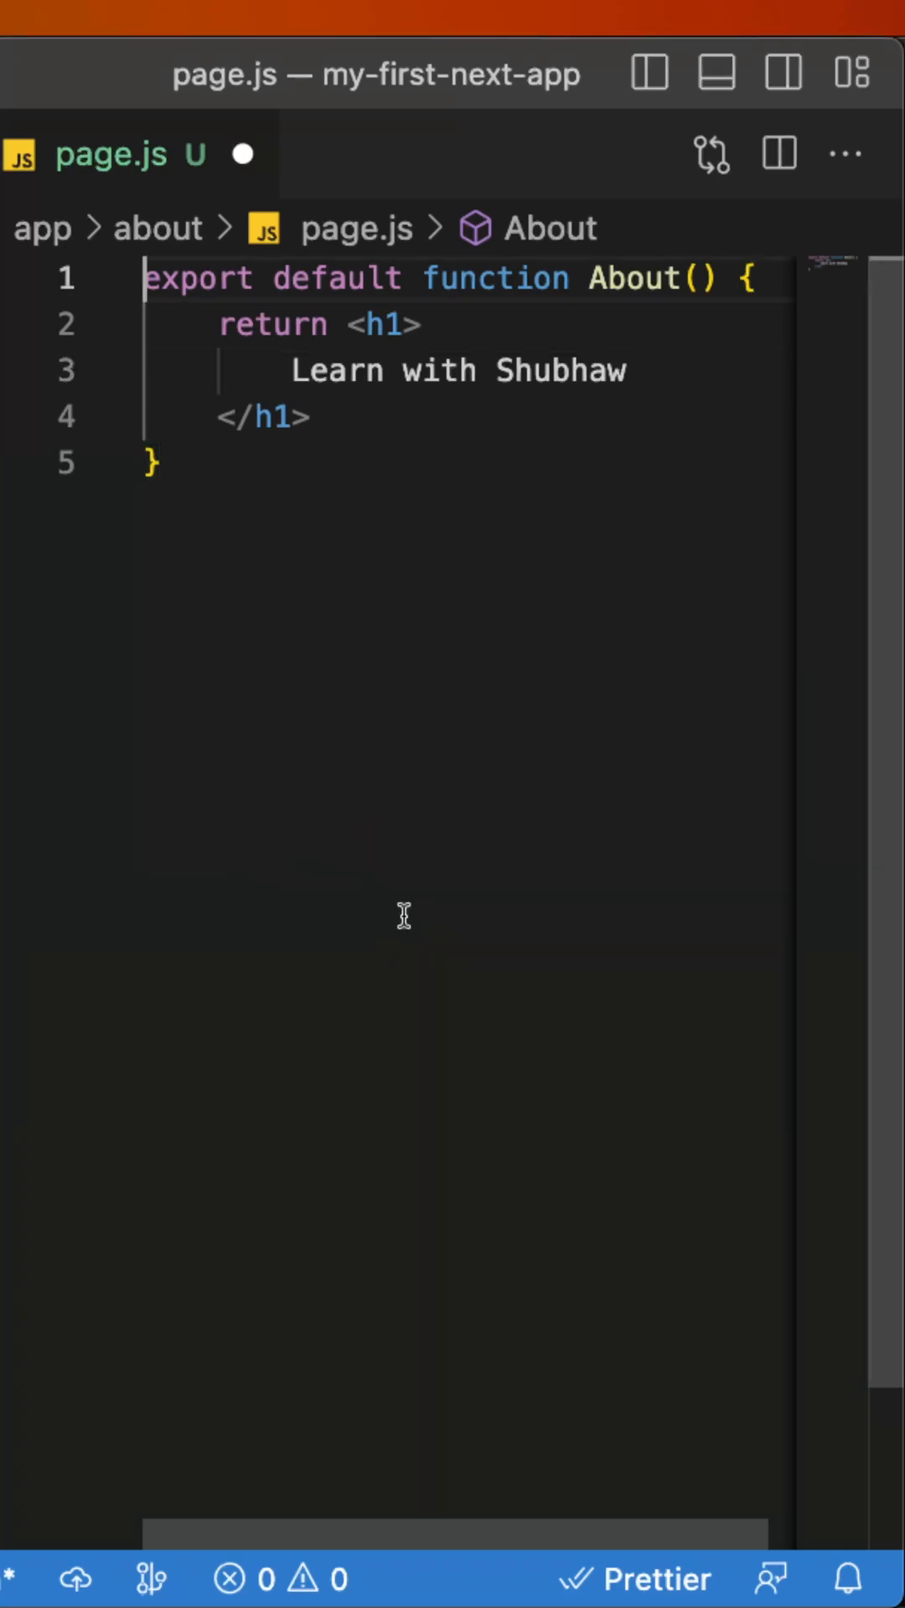
text('use cl)
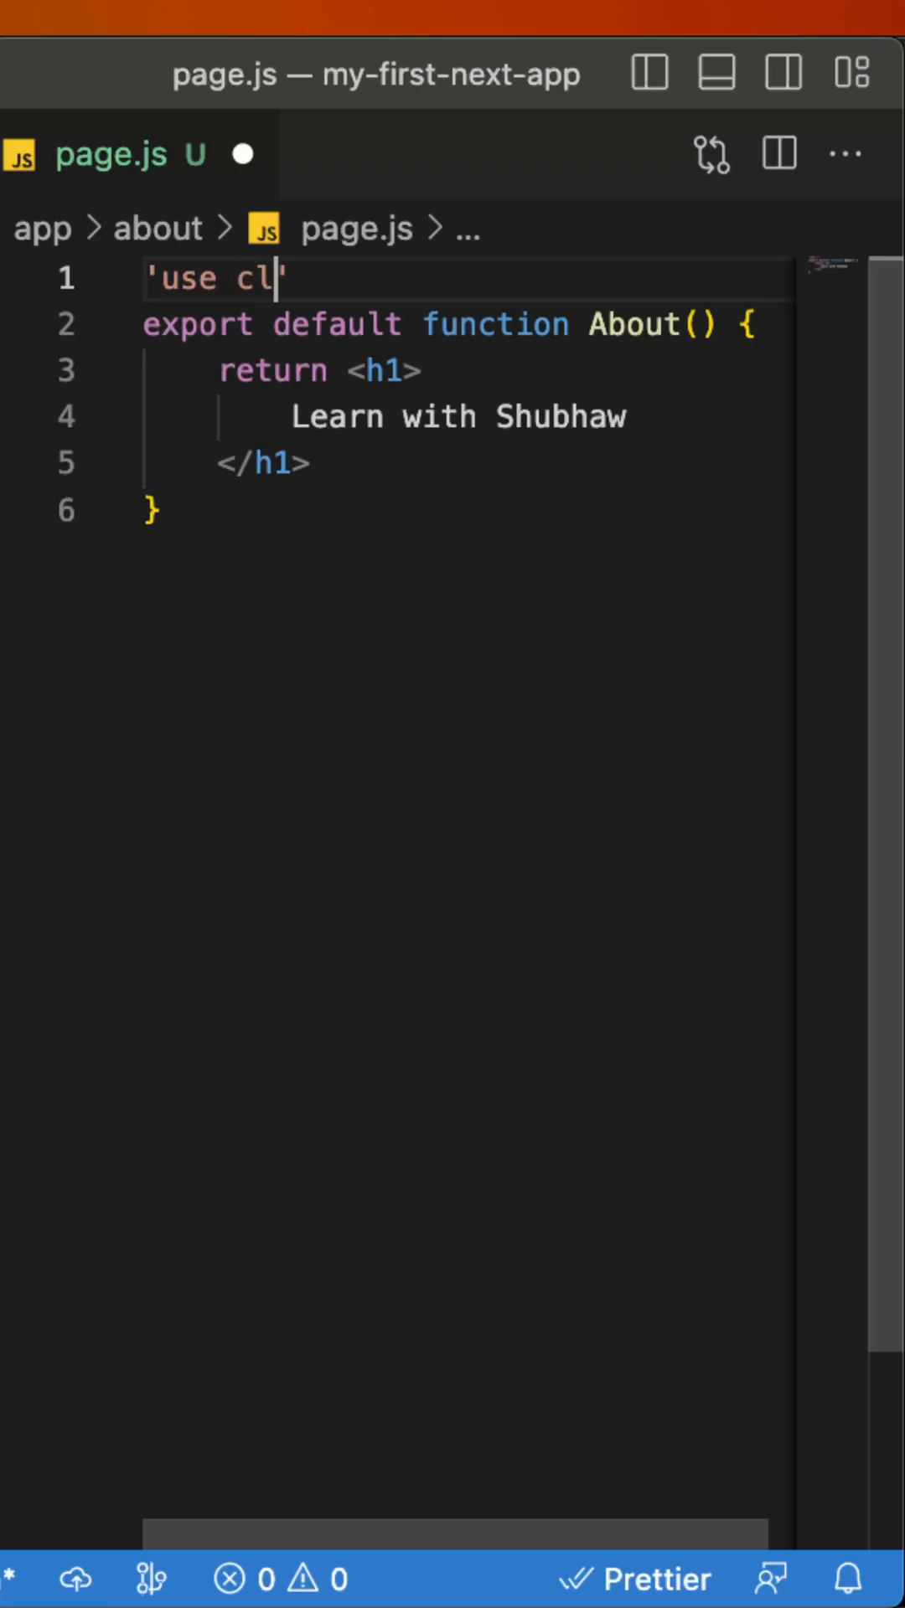
text(ient';)
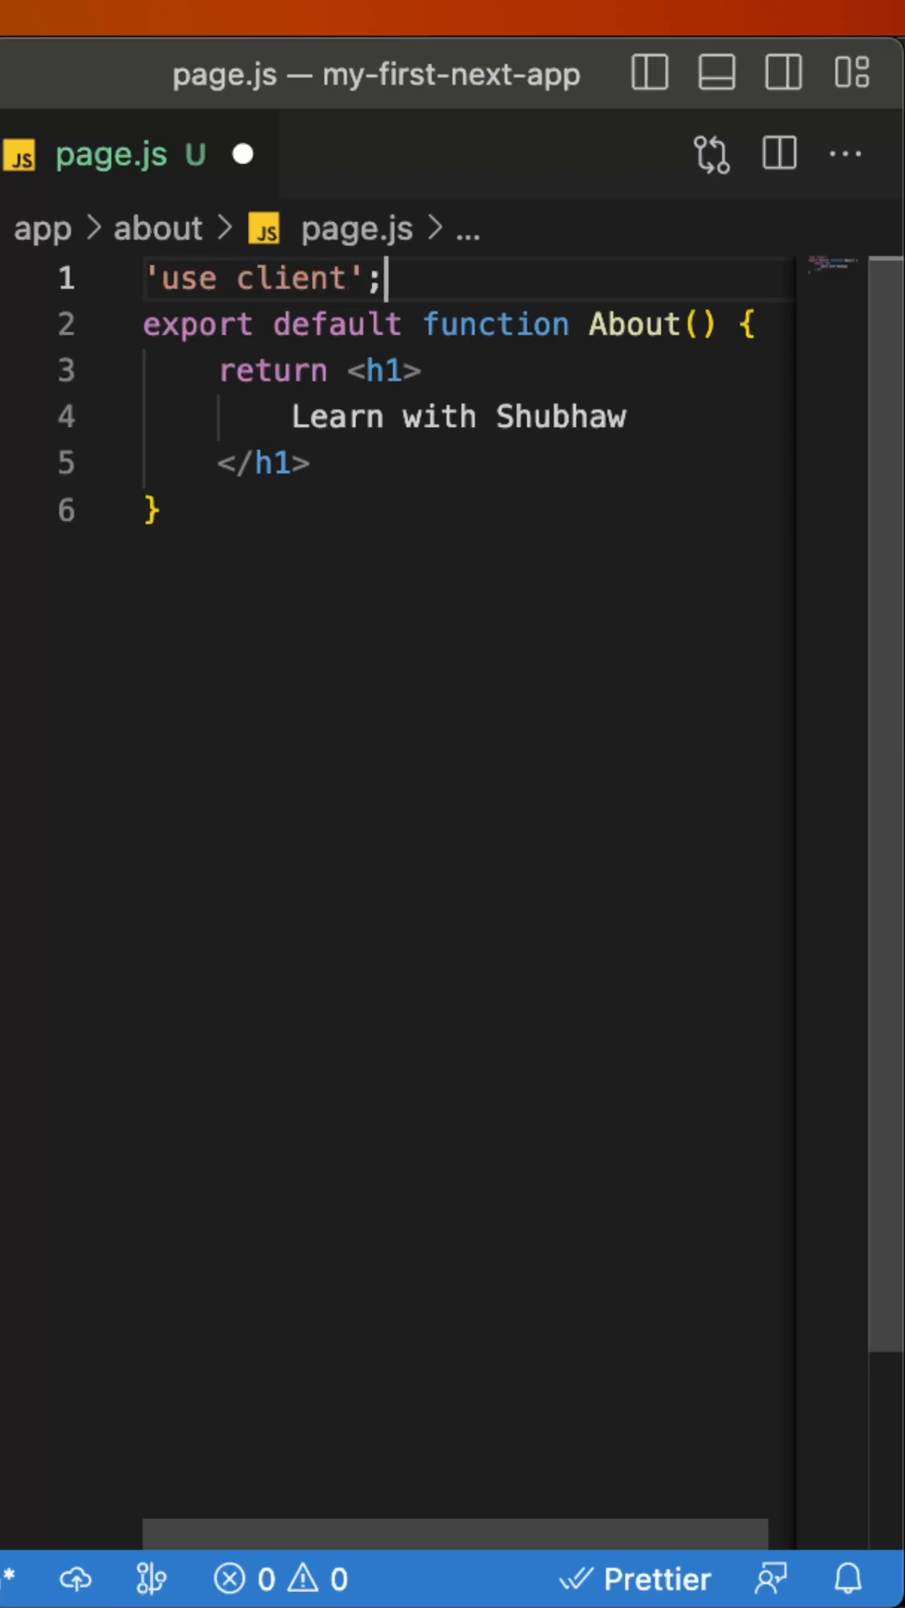